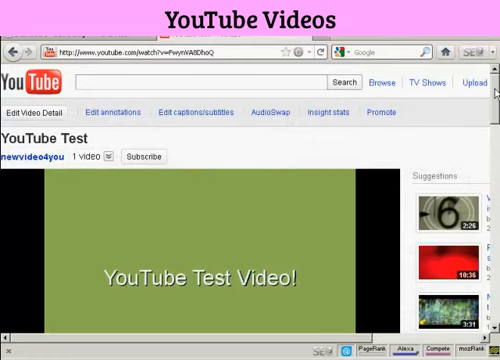
# Step: Copy the YouTube Test video's embed code with 'Show suggested videos' unticked
pyautogui.scroll(-3)
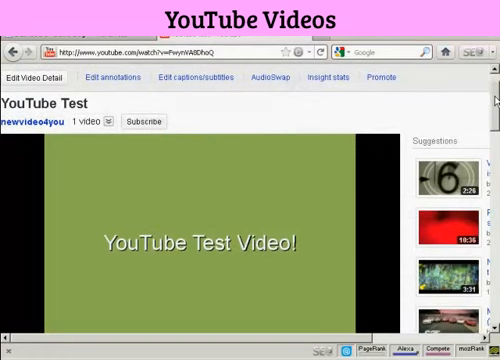
pyautogui.scroll(-3)
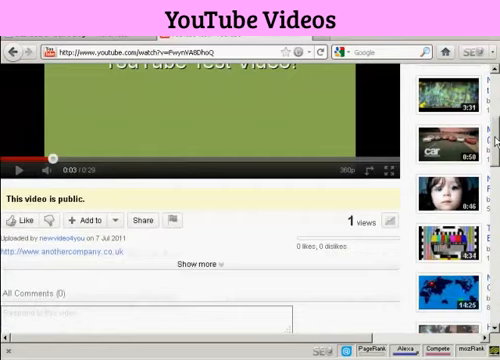
pyautogui.scroll(-3)
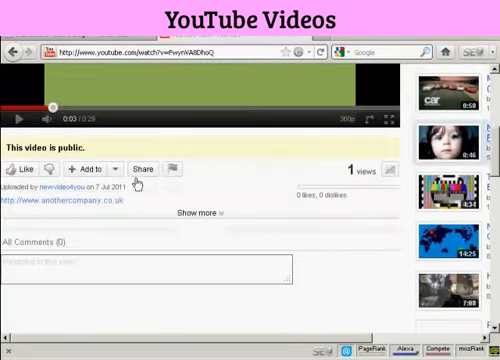
pyautogui.click(140, 169)
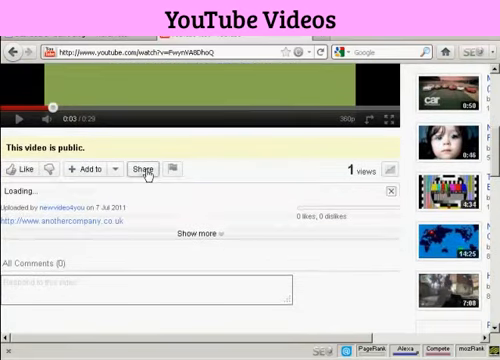
pyautogui.click(145, 169)
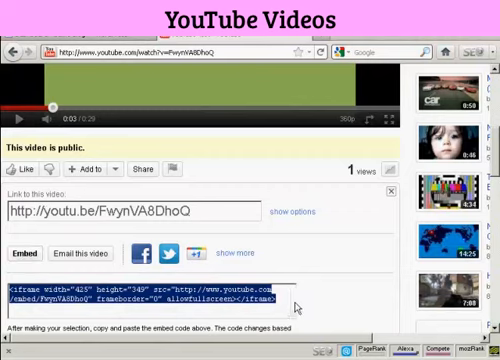
pyautogui.scroll(-3)
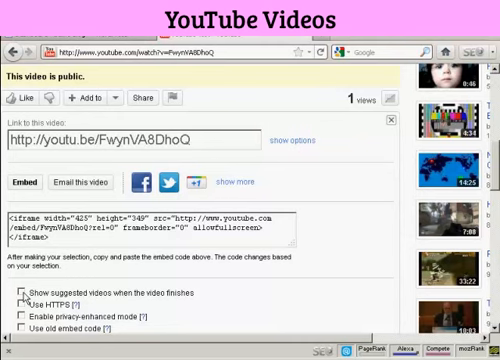
pyautogui.moveTo(210, 291)
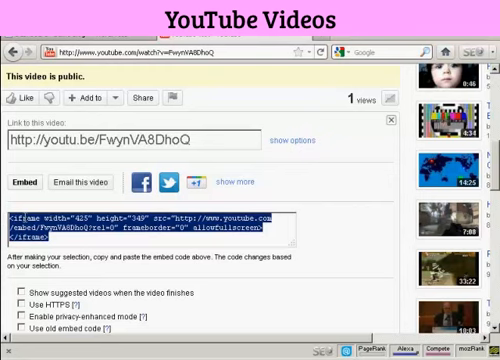
pyautogui.rightClick(70, 225)
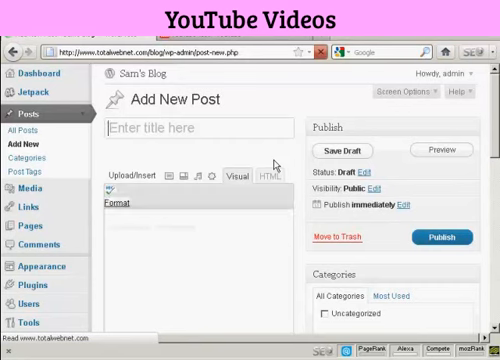
# Step: Title the new WordPress post 'YouTube Video'
pyautogui.write('You')
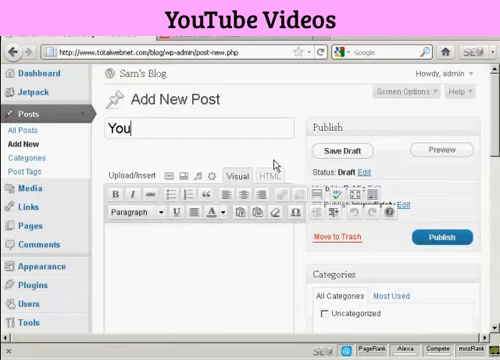
pyautogui.write('T')
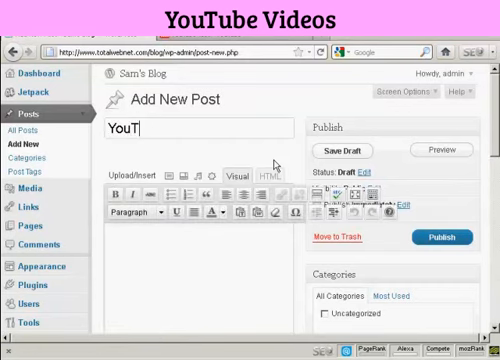
pyautogui.write('ube Video')
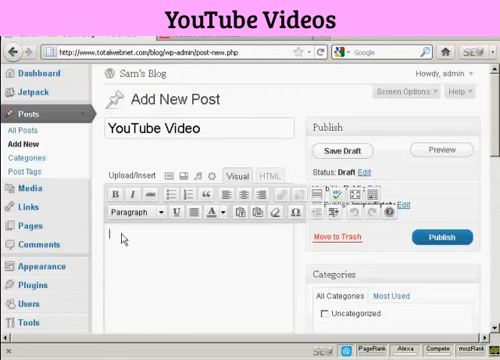
pyautogui.scroll(-3)
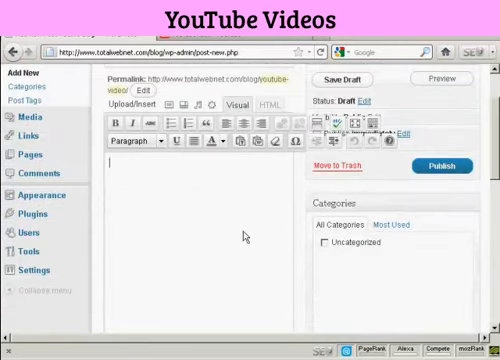
# Step: Write 'This is a test video I made for this video!' in the post body
pyautogui.write('This is a')
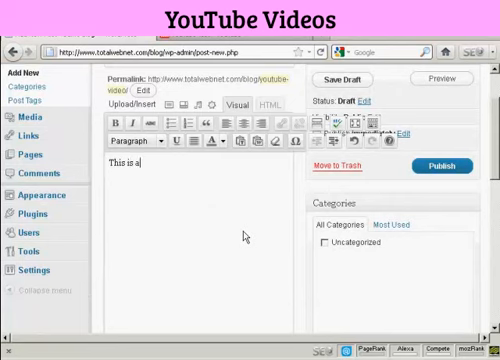
pyautogui.write('test vi')
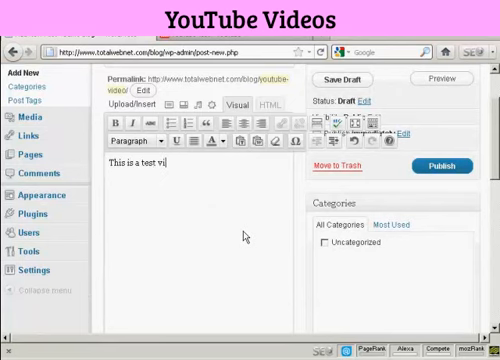
pyautogui.write('deo')
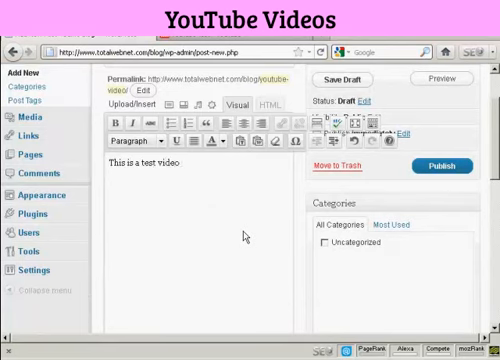
pyautogui.write('I made')
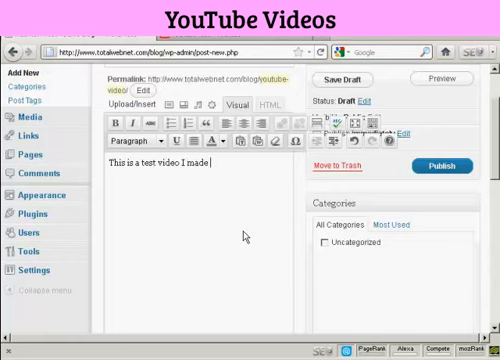
pyautogui.write('for this v')
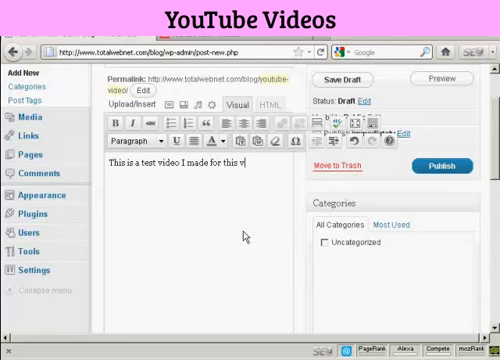
pyautogui.write('ideo!')
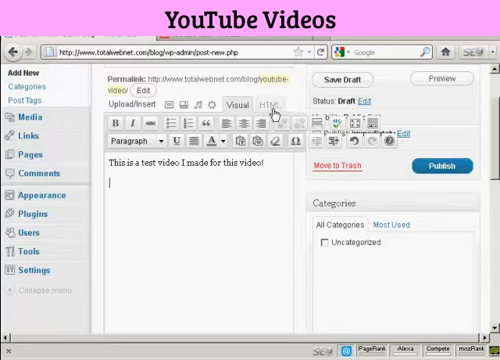
# Step: Paste the YouTube iframe embed code (425x349, rel=0) into the HTML view below the text
pyautogui.click(271, 101)
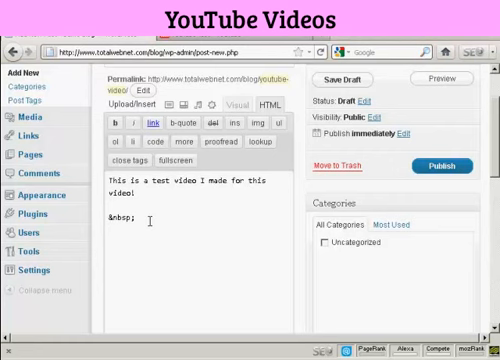
pyautogui.write('<iframe width="425" height="349" src="http://www.youtube.com/embed/FwynVA8DhQQ?rel=0" frameborder="0" allowfullscreen></iframe>')
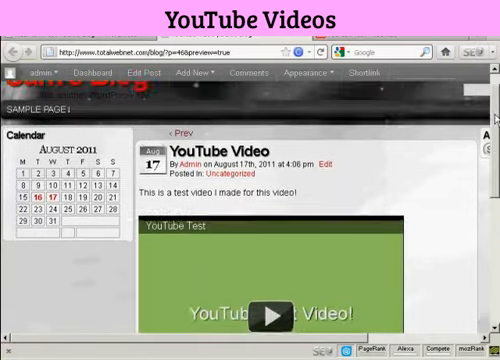
# Step: Scroll the draft preview to check the text line and embedded video
pyautogui.scroll(-3)
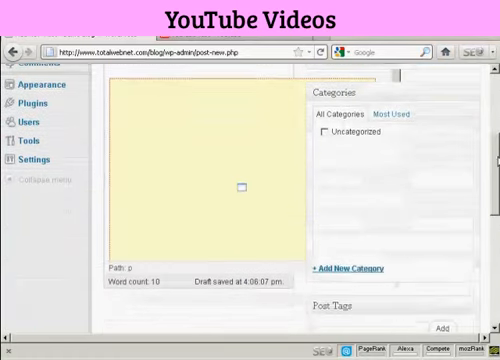
# Step: Review the iframe code in the editor and publish the 'YouTube Video' post
pyautogui.scroll(-3)
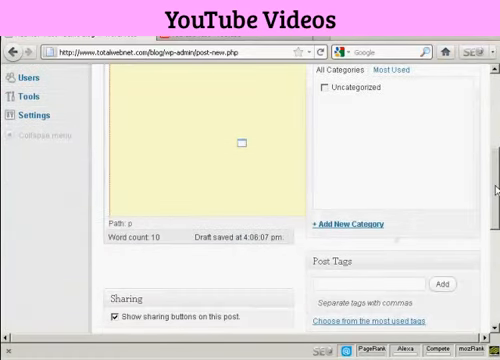
pyautogui.scroll(3)
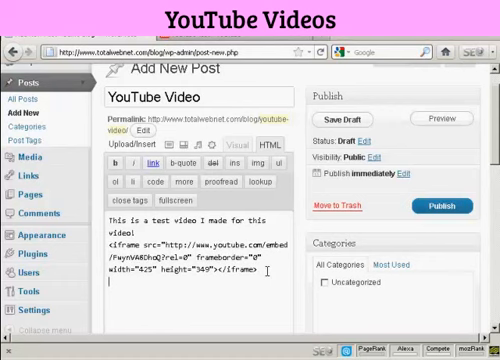
pyautogui.click(441, 205)
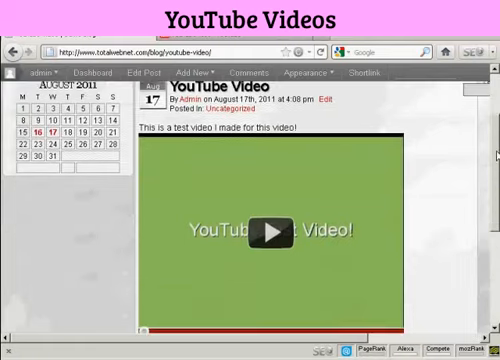
# Step: Scroll the live post down to the embedded YouTube player
pyautogui.scroll(-3)
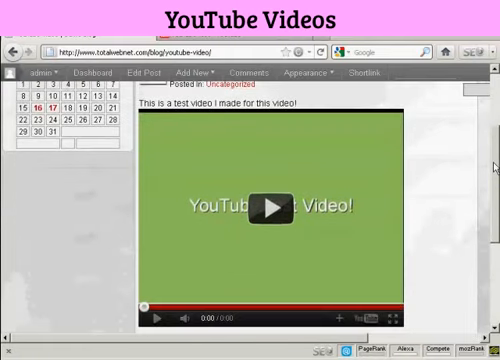